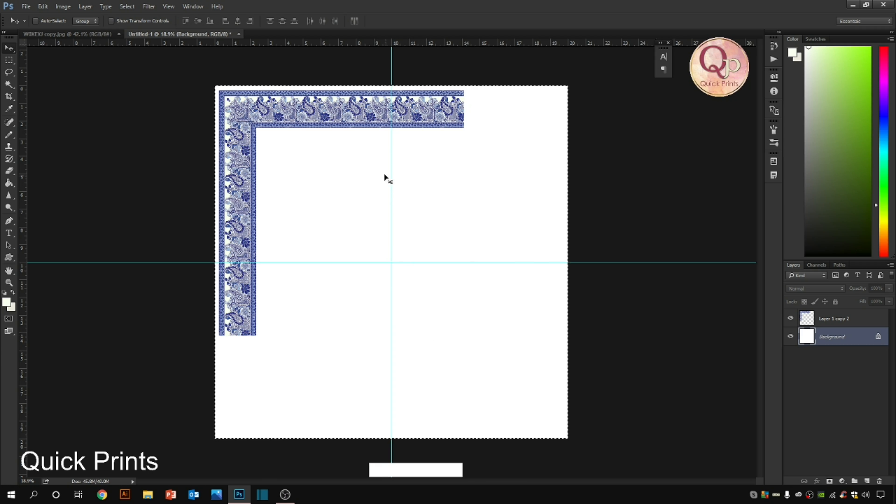
mouse_move(387, 150)
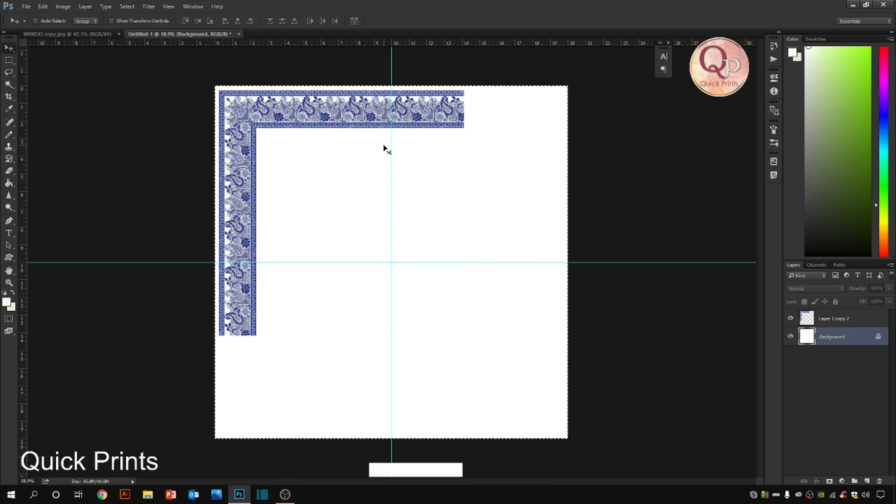
mouse_move(375, 154)
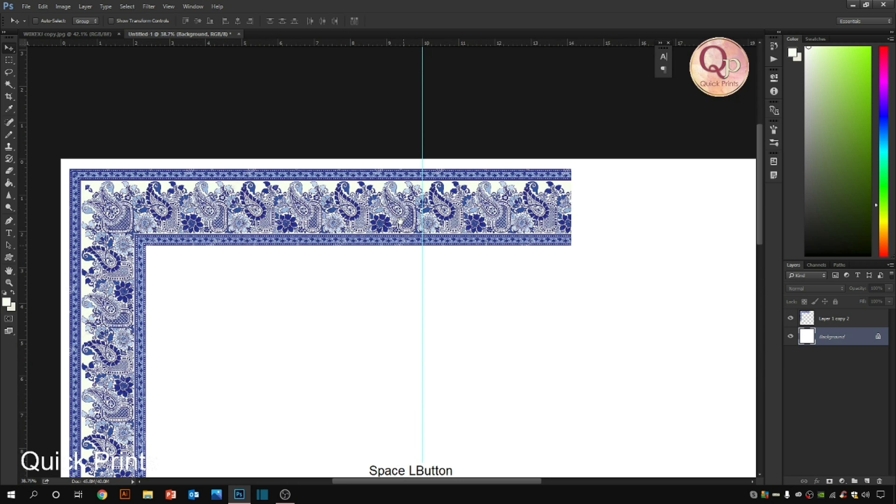
- Delete the top arm past the vertical guide and the side arm below the horizontal guide
key("ctrl+t")
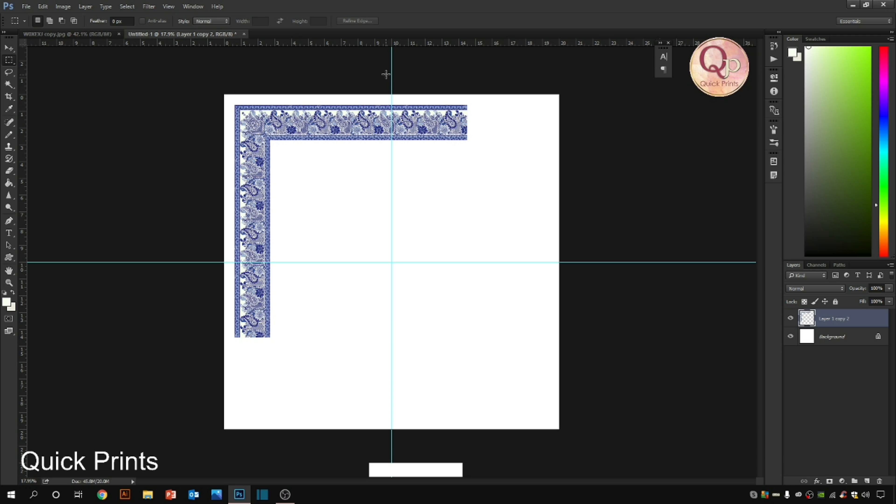
left_click_drag(391, 93, 603, 264)
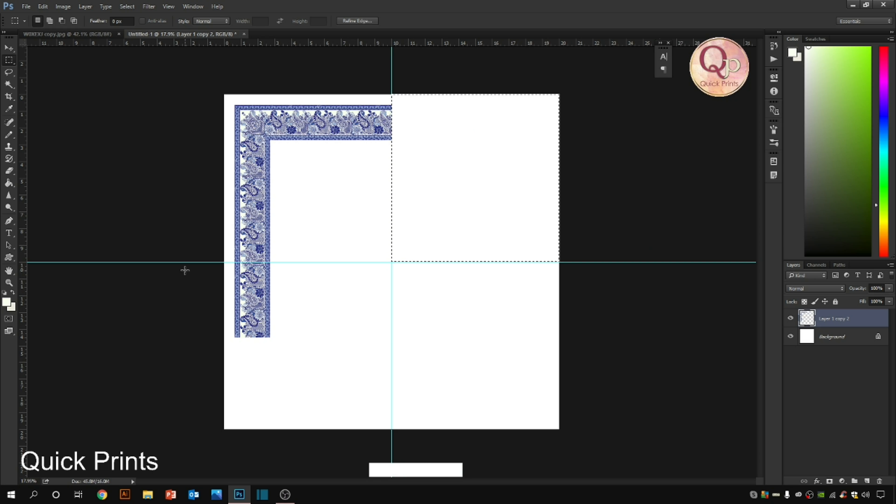
left_click_drag(233, 264, 316, 384)
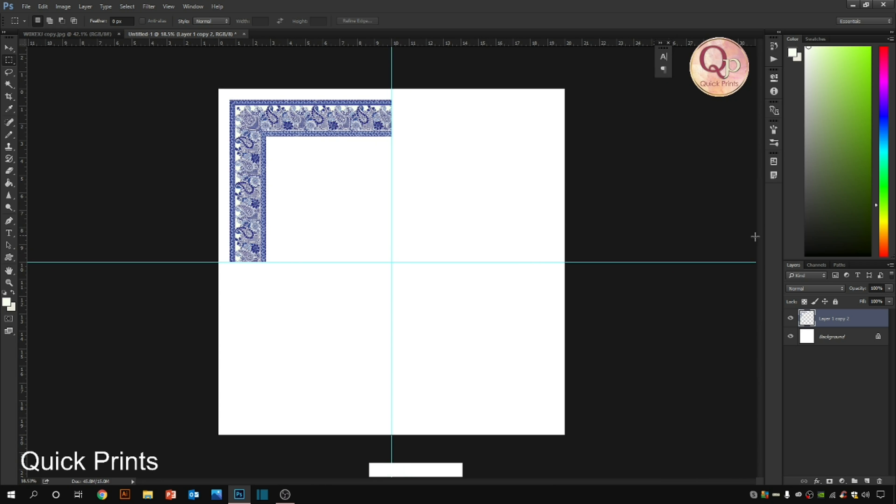
- Duplicate the trimmed corner and flip the copy horizontally to fill the top-right quarter
key("ctrl+j")
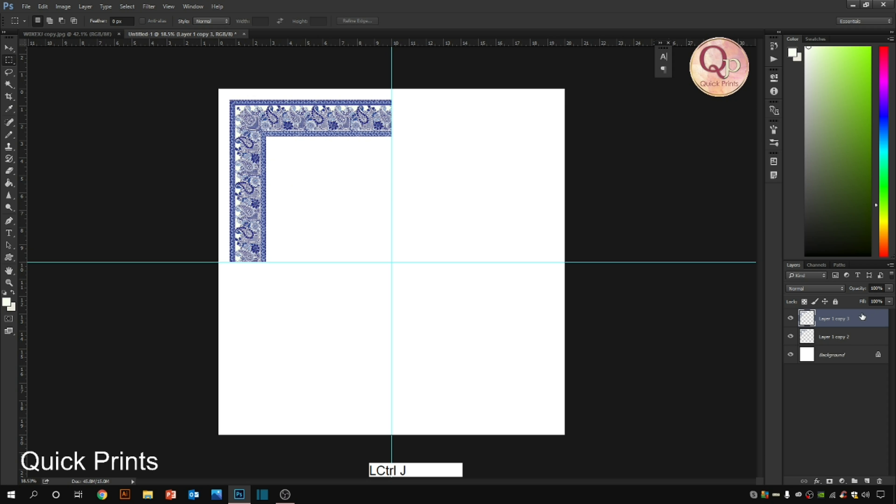
key("Ctrl+j")
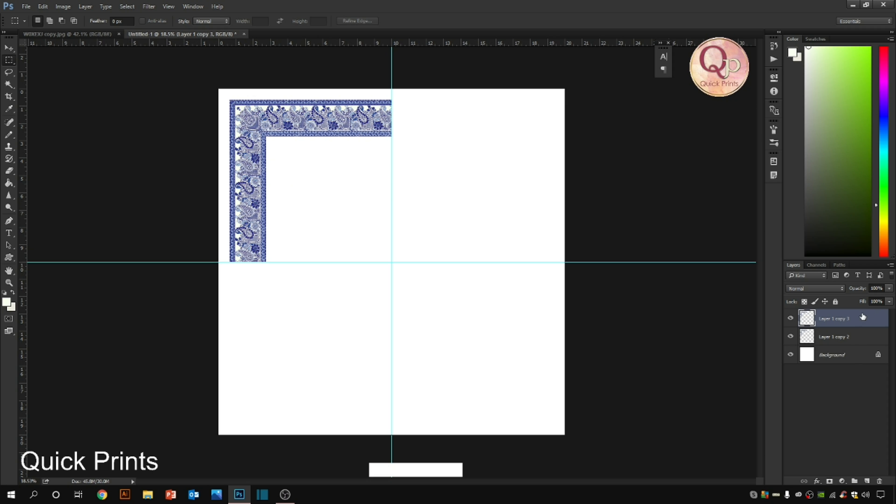
key("ctrl")
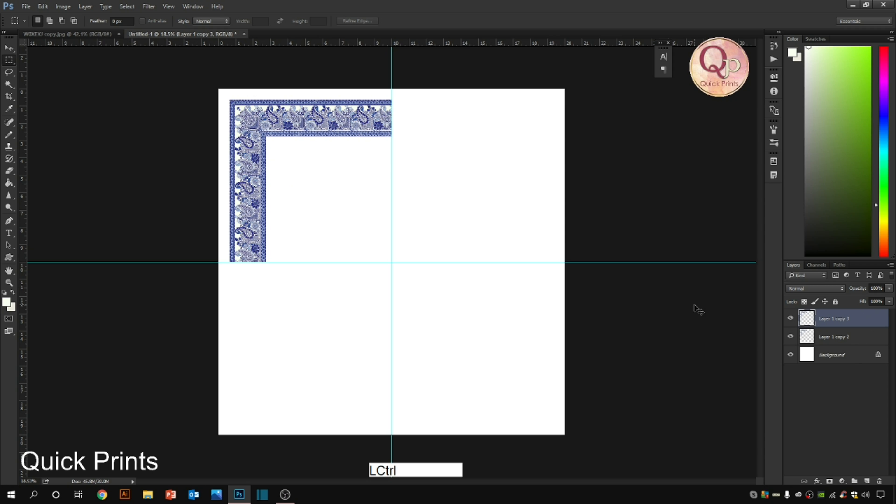
key("ctrl+t")
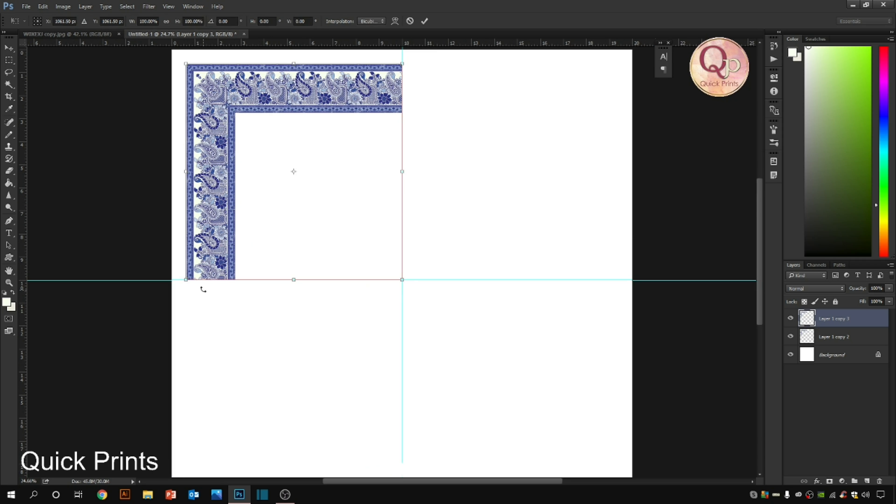
mouse_move(310, 185)
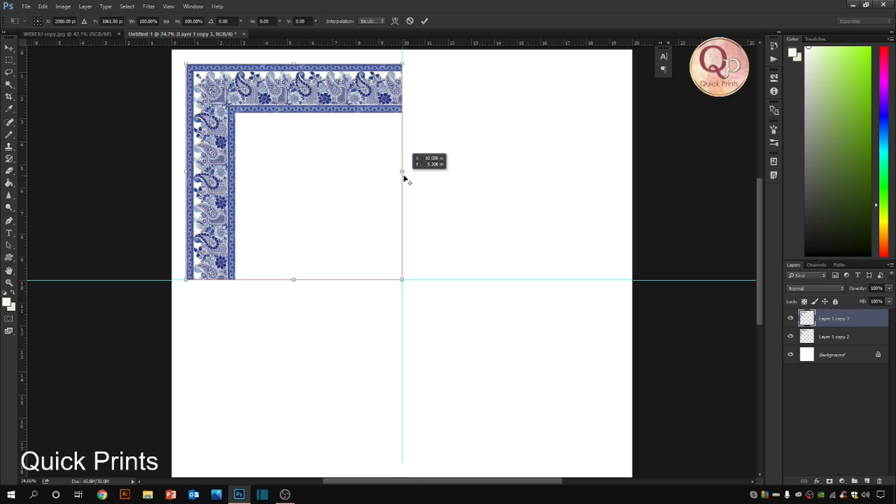
right_click(403, 178)
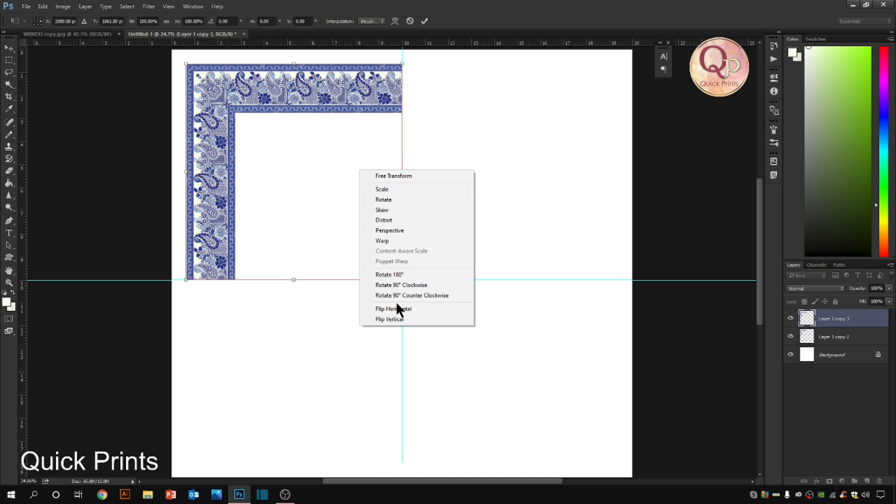
left_click(393, 309)
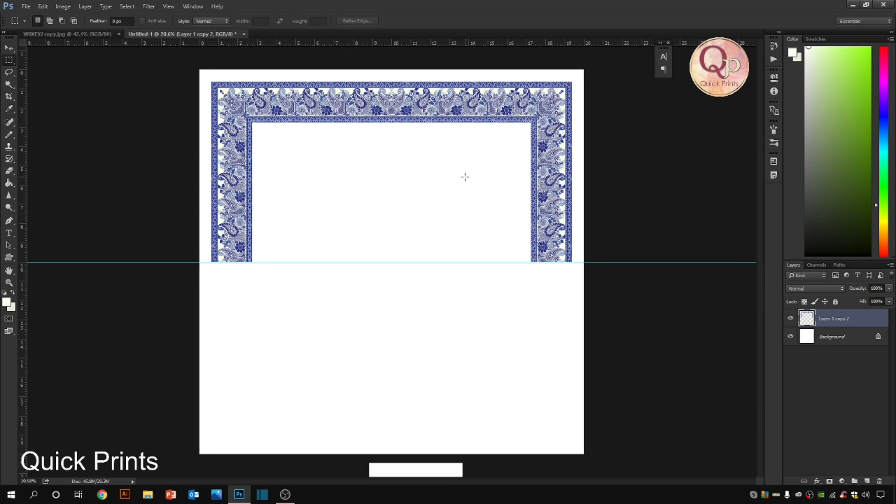
mouse_move(466, 175)
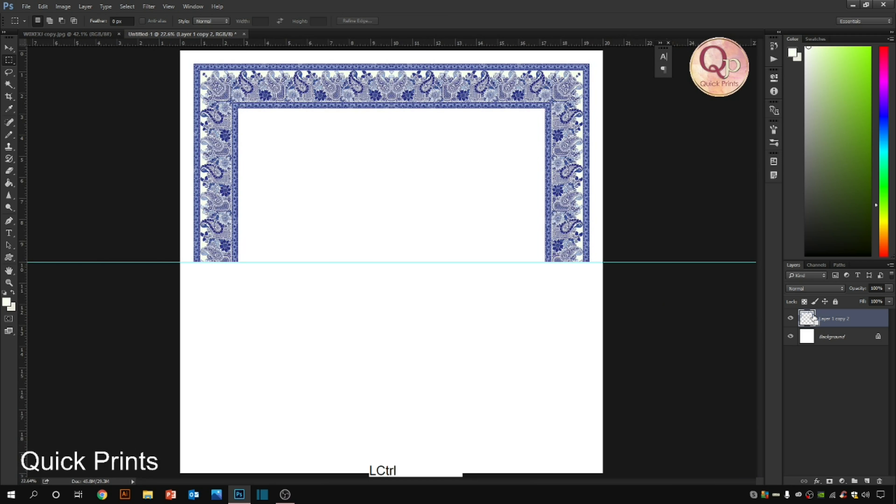
- Duplicate the upper frame half and begin a vertical flip of the copy for the bottom
key("ctrl+j")
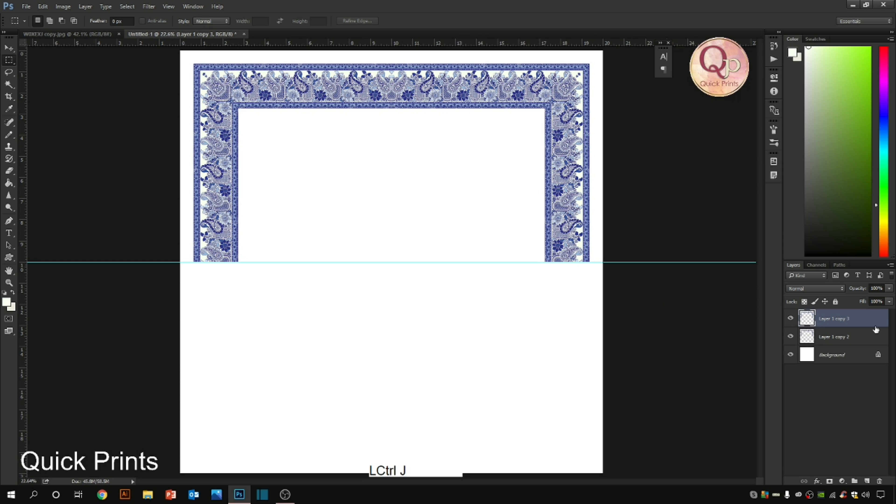
key("ctrl+t")
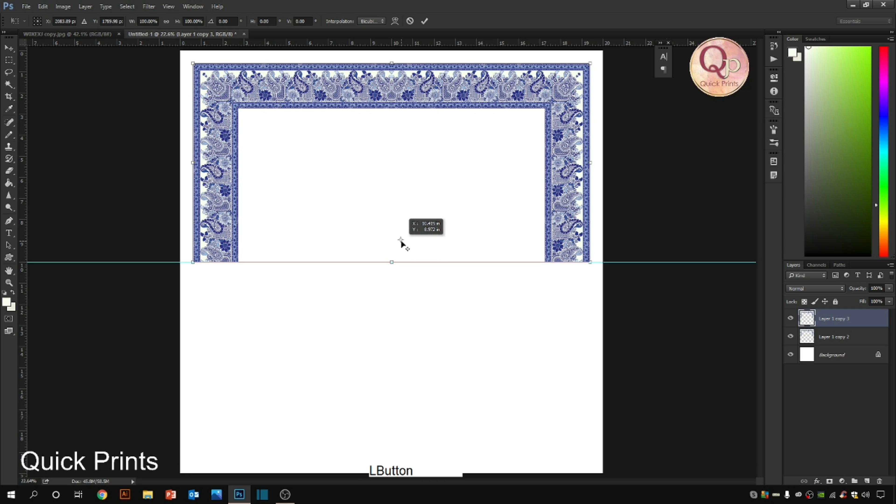
right_click(400, 242)
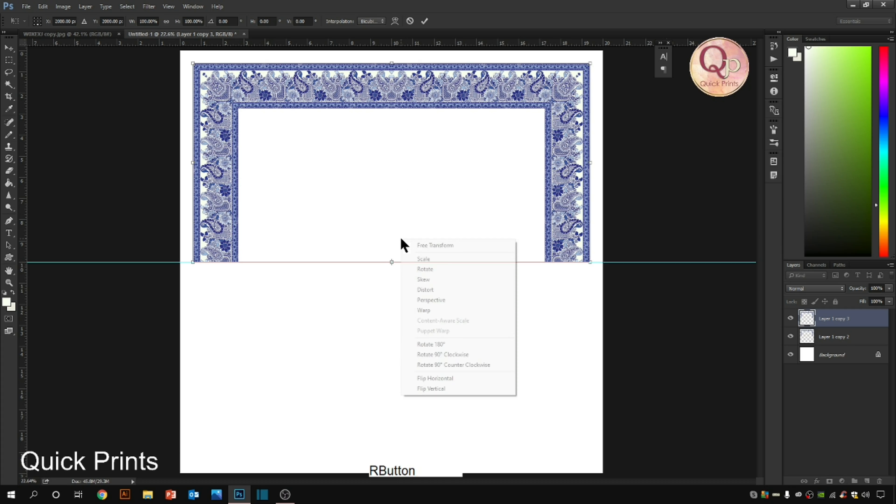
mouse_move(458, 394)
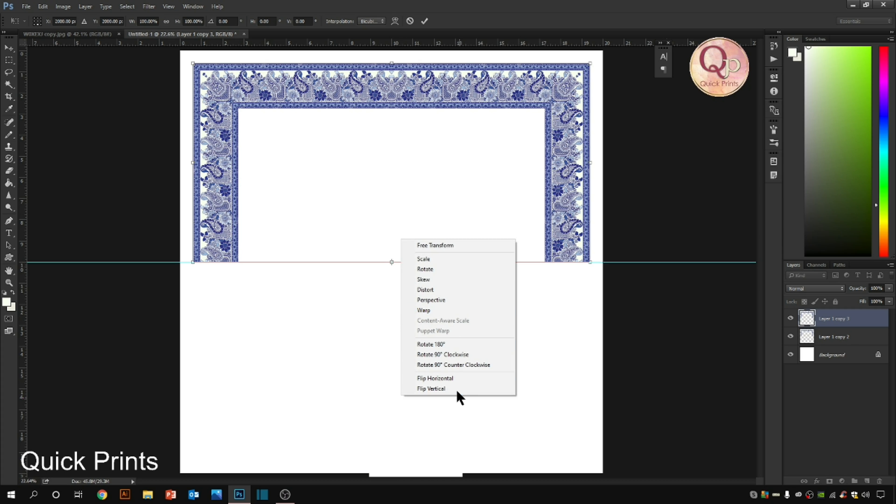